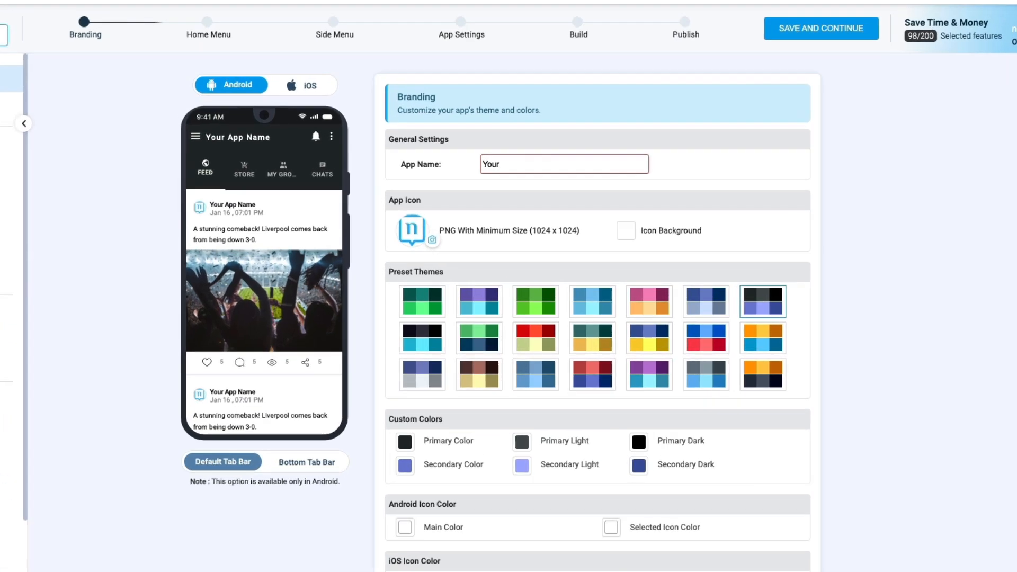
- Enter 'Your App Name' as the app name
text(Your App Name)
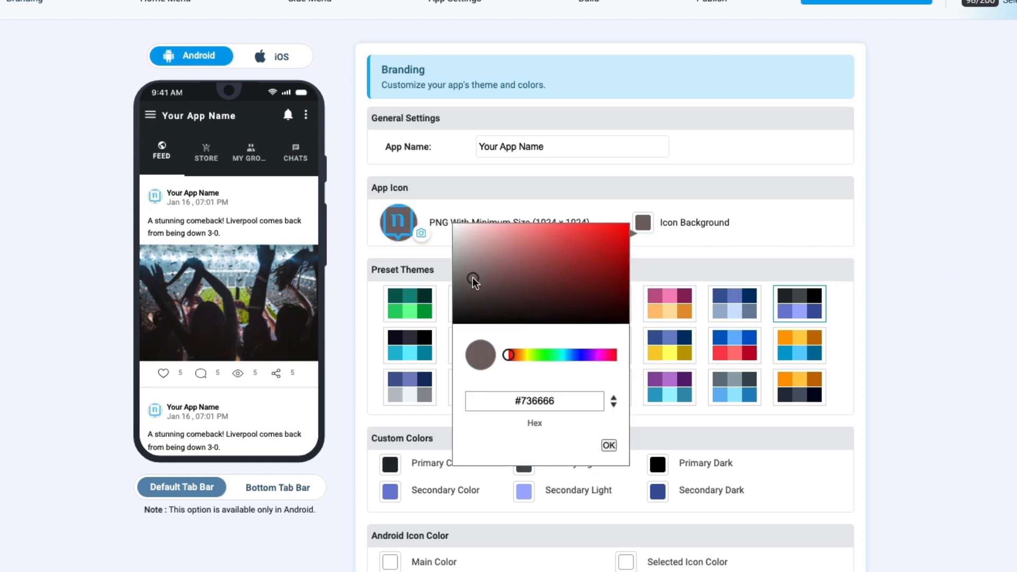
- Apply the light-blue preset theme to the app
click(559, 232)
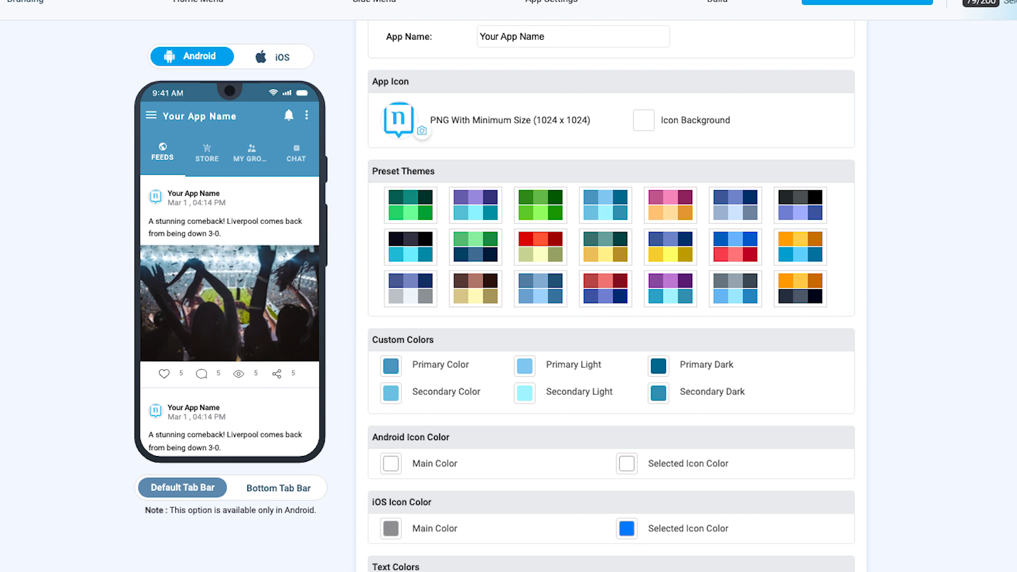
click(474, 303)
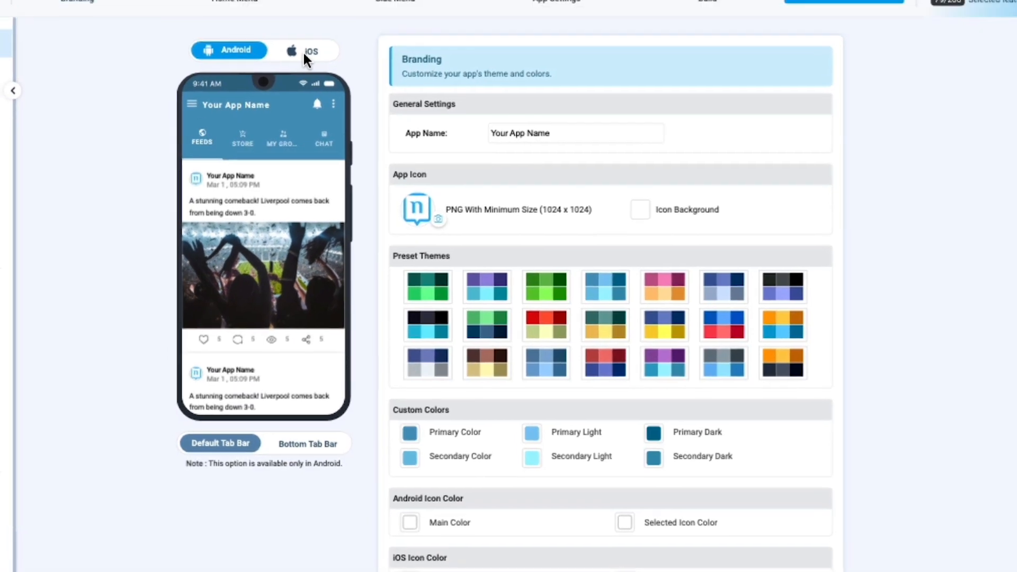
click(310, 51)
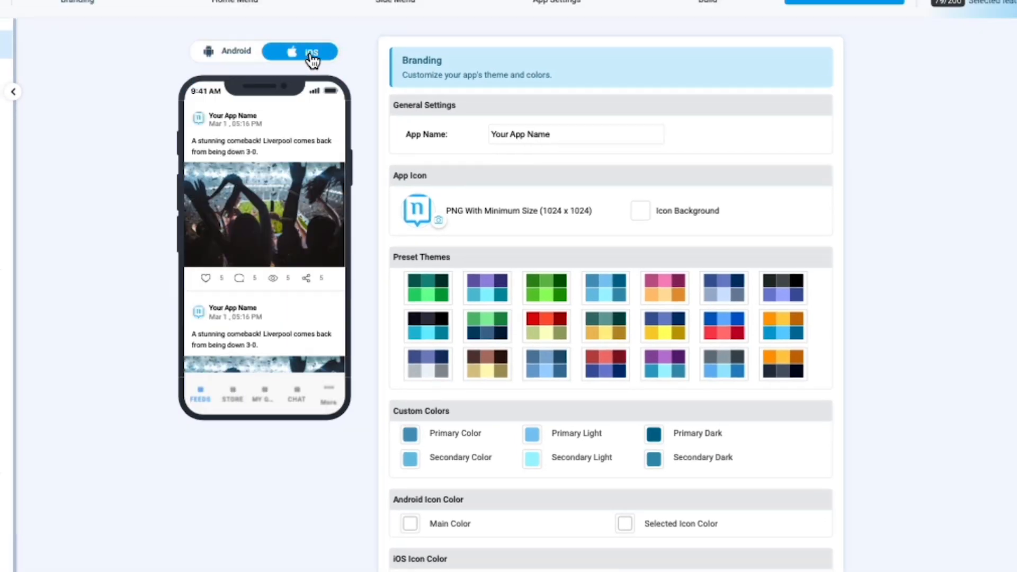
click(230, 50)
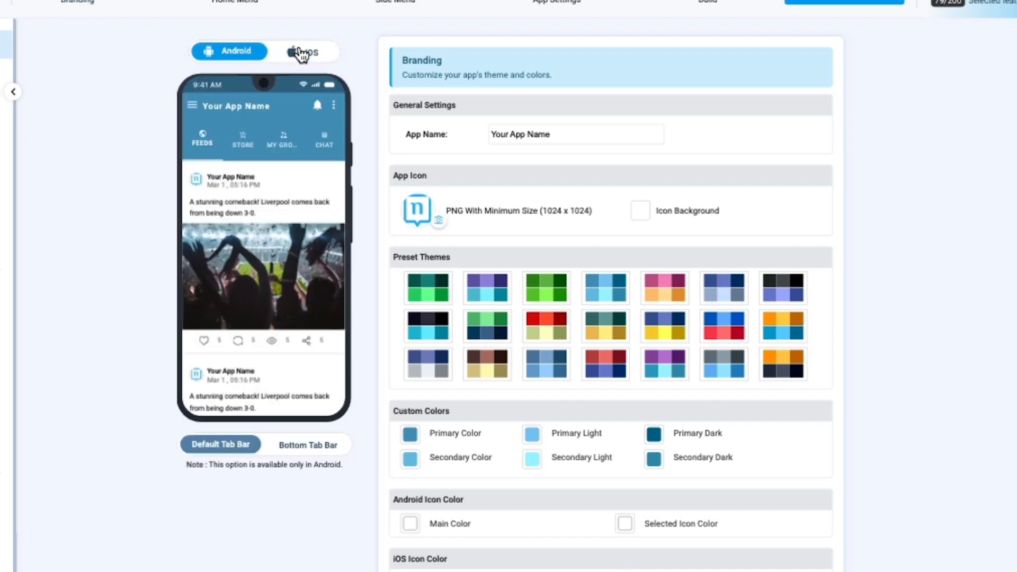
click(426, 287)
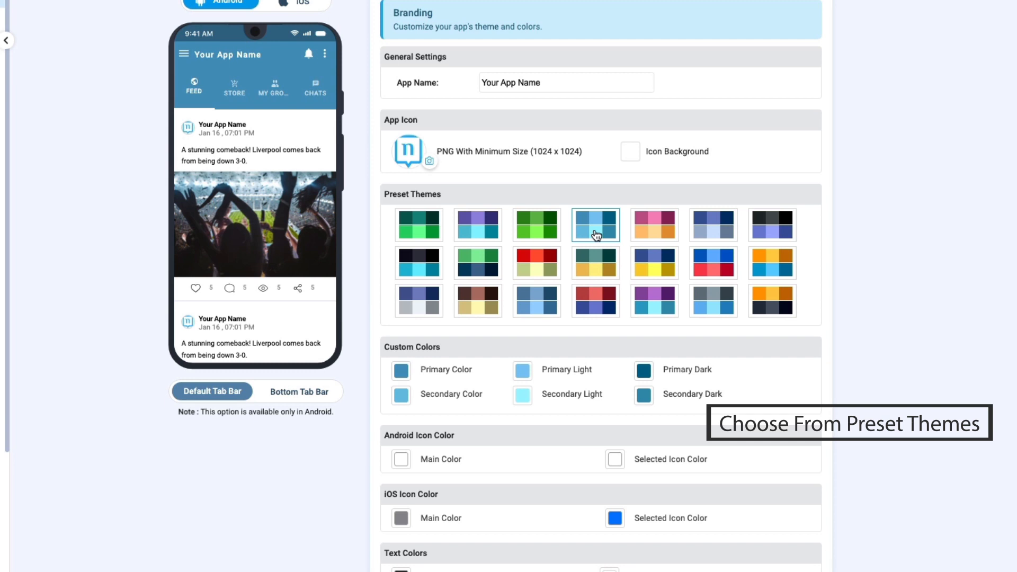
- Apply the dark green preset theme, turning the preview header dark green
click(401, 370)
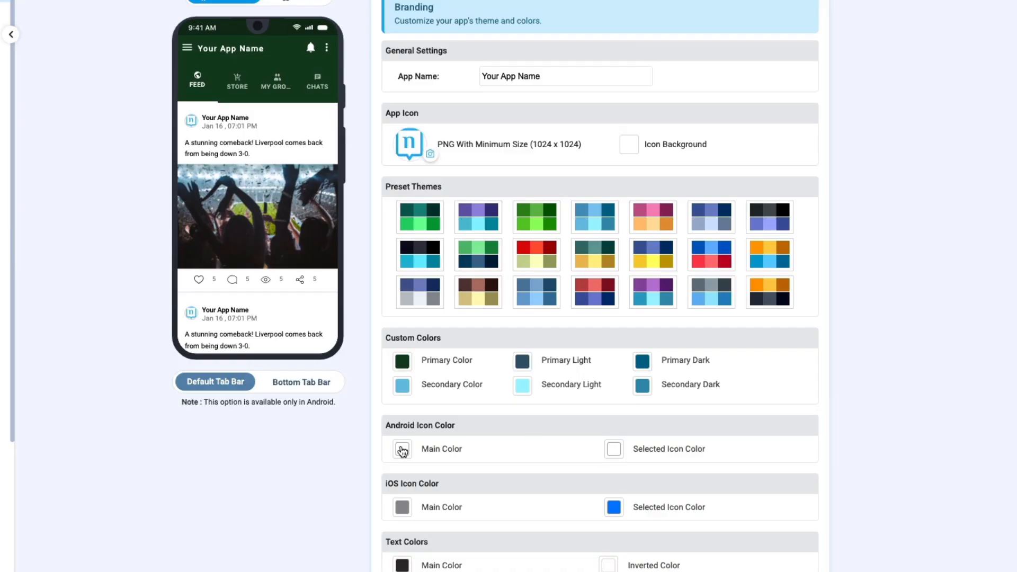
- Set the Android Selected Icon Color to a yellow-green shade
click(401, 449)
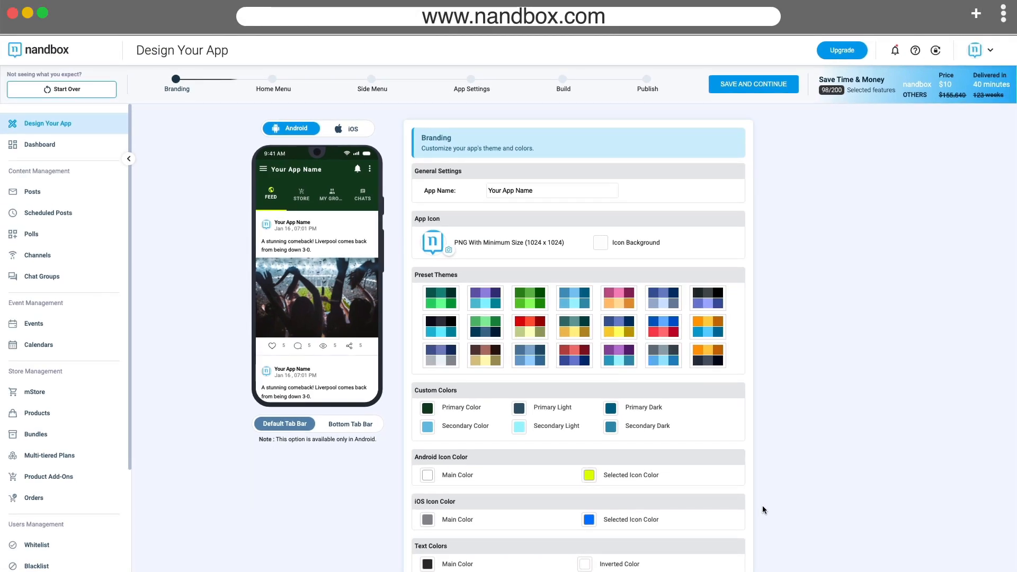
mouse_move(299, 143)
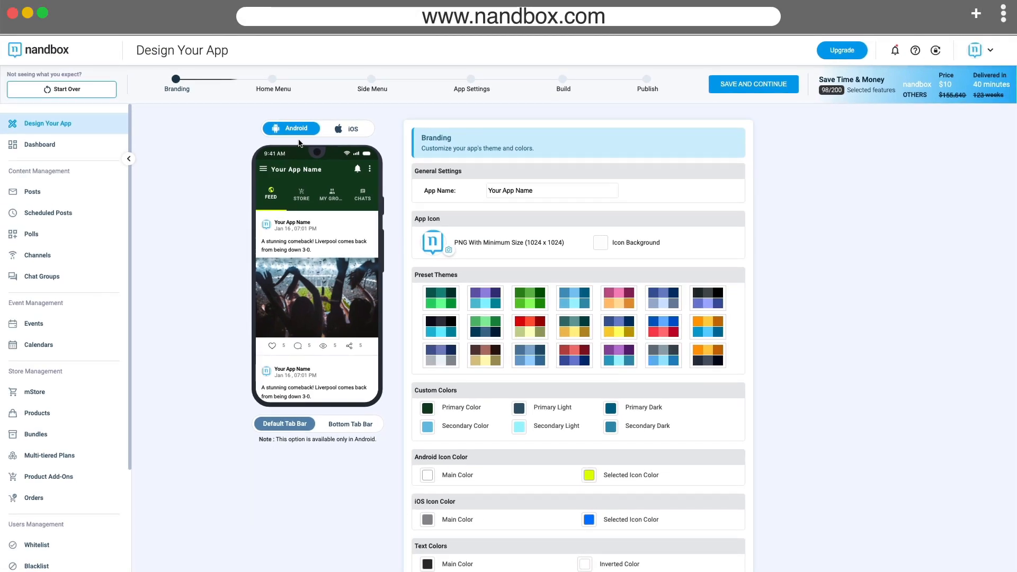
- Preview the app on iOS, then begin setting the iOS main colour
click(349, 128)
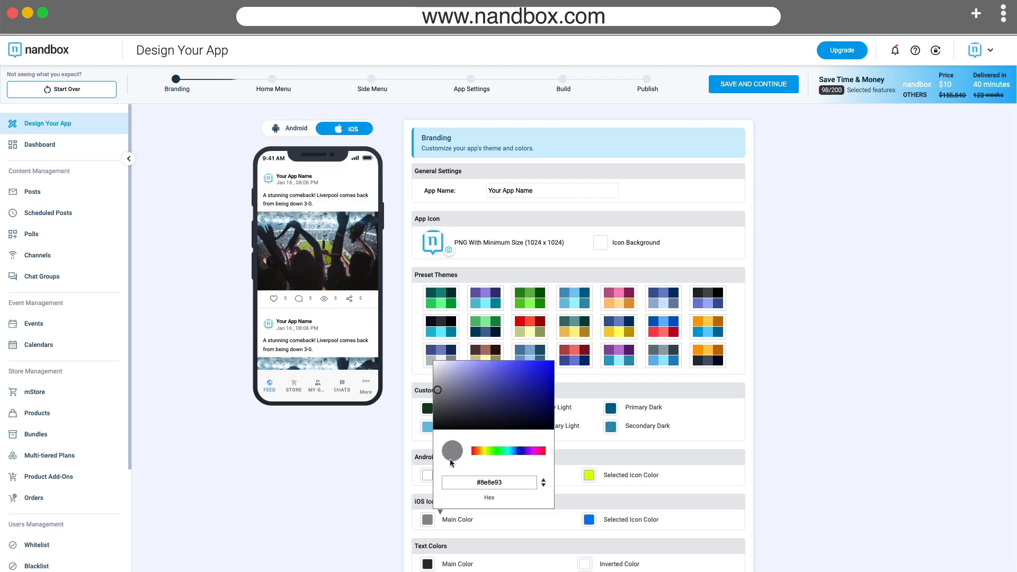
click(291, 128)
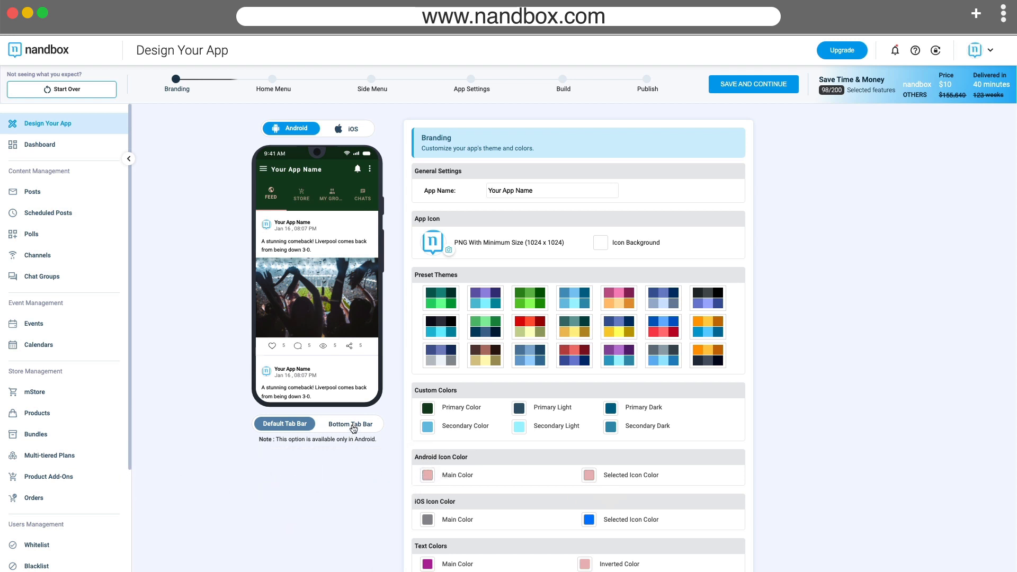
- Switch the Android preview to the Bottom Tab Bar layout
click(351, 424)
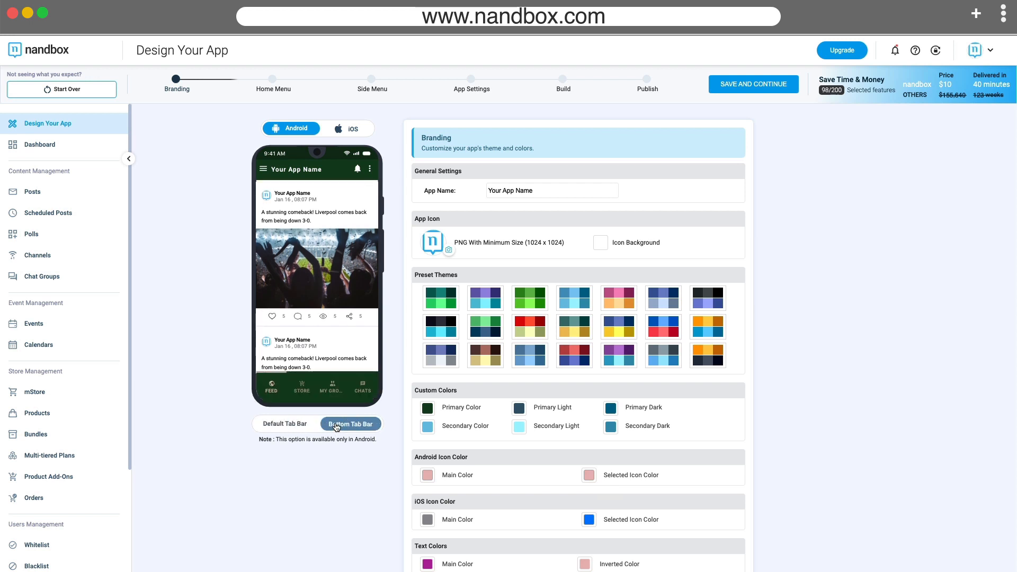
mouse_move(340, 128)
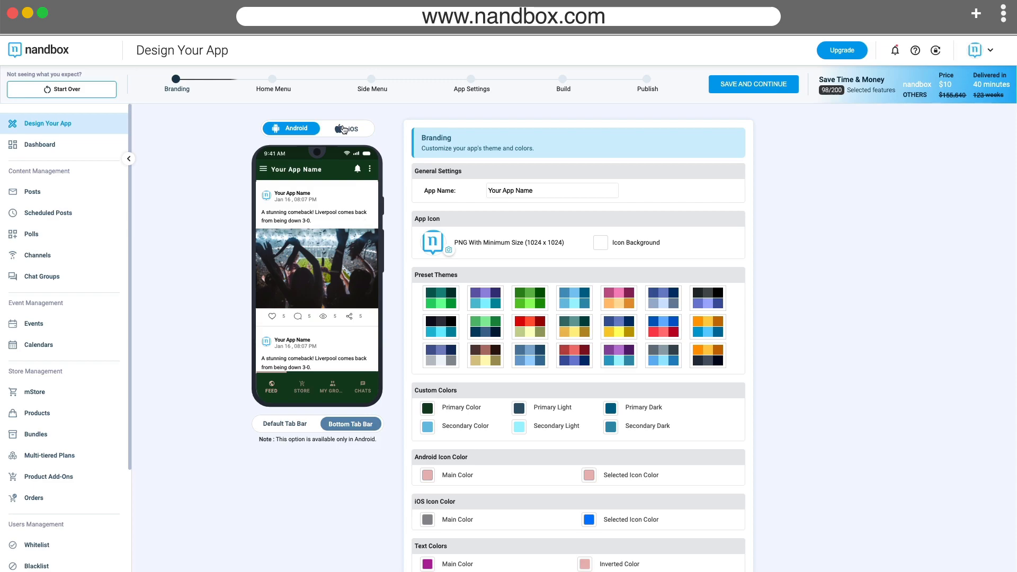